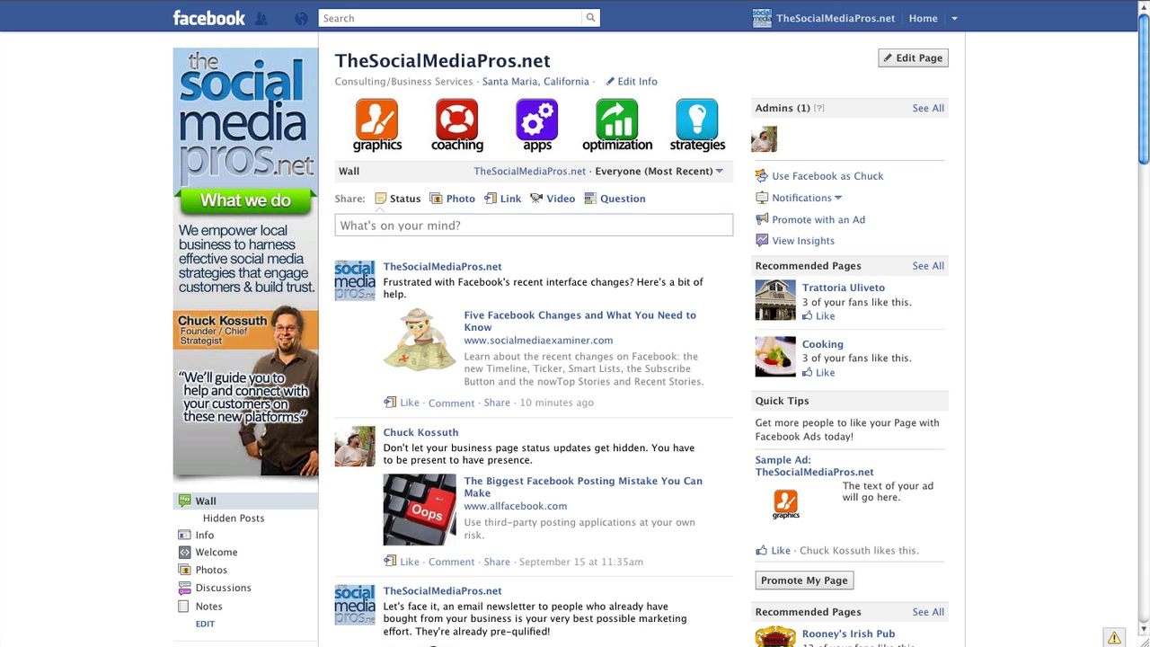
pyautogui.moveTo(963, 29)
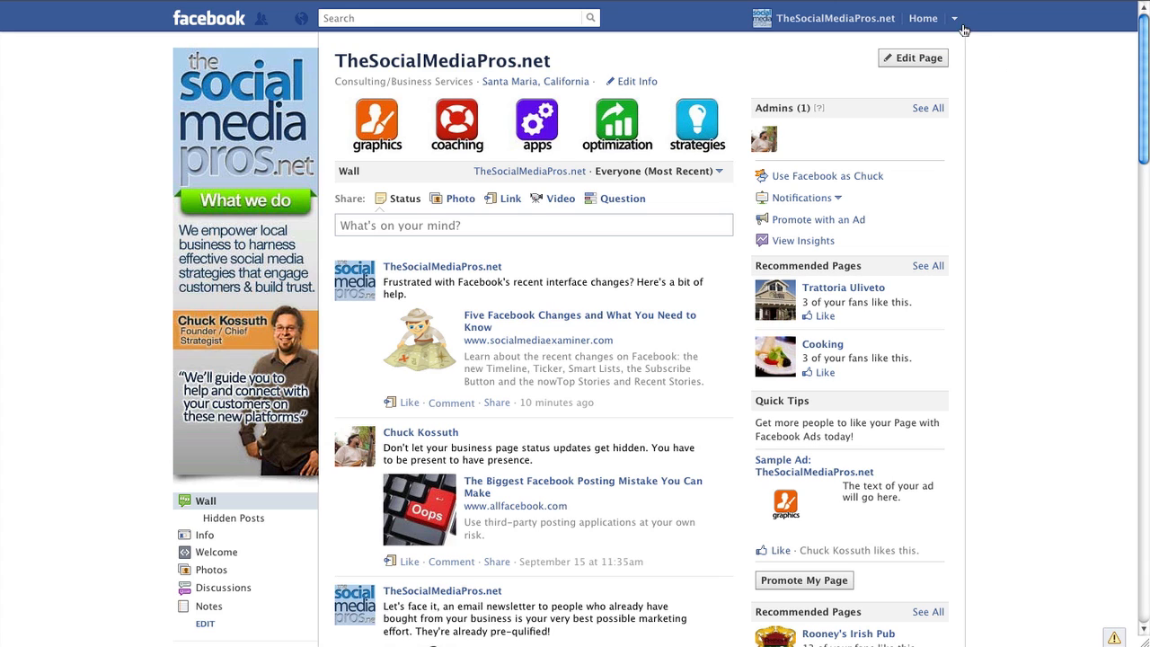
pyautogui.moveTo(794, 176)
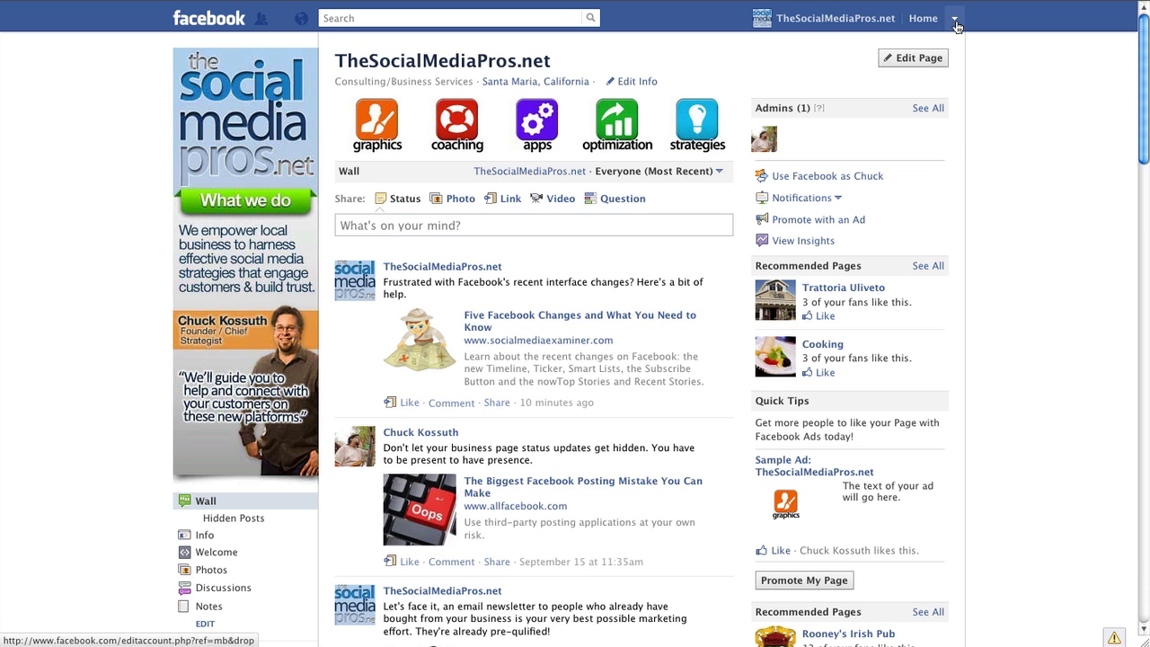
# Step: Switch from acting as TheSocialMediaPros.net Page back to the personal profile via the account menu
pyautogui.click(954, 18)
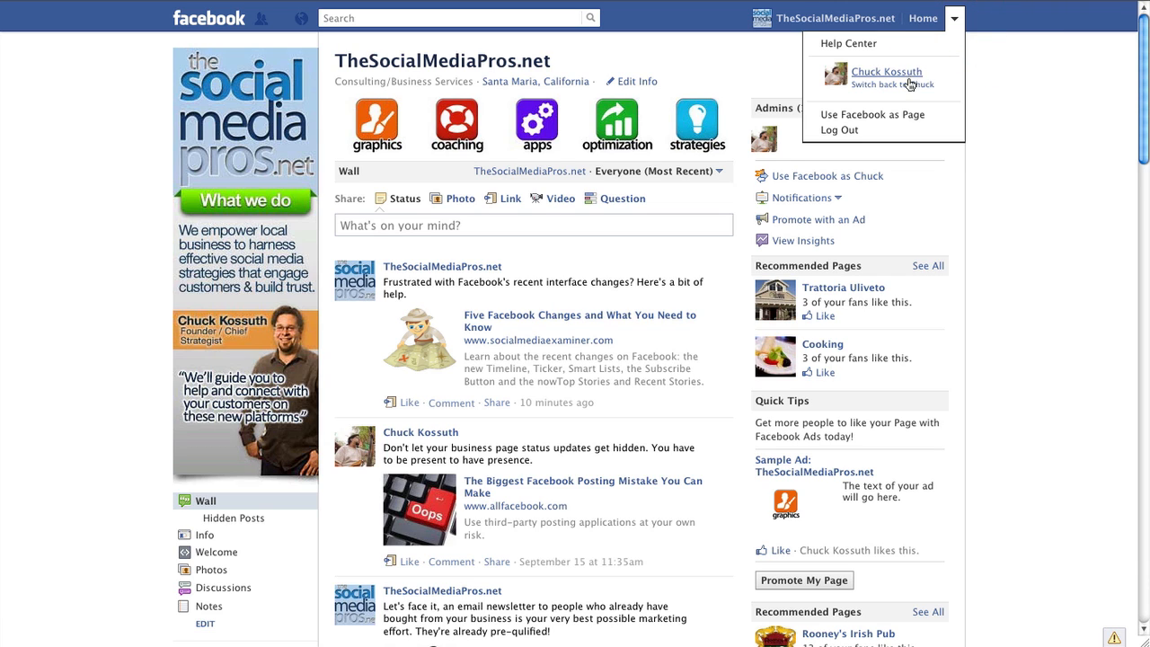
pyautogui.click(887, 75)
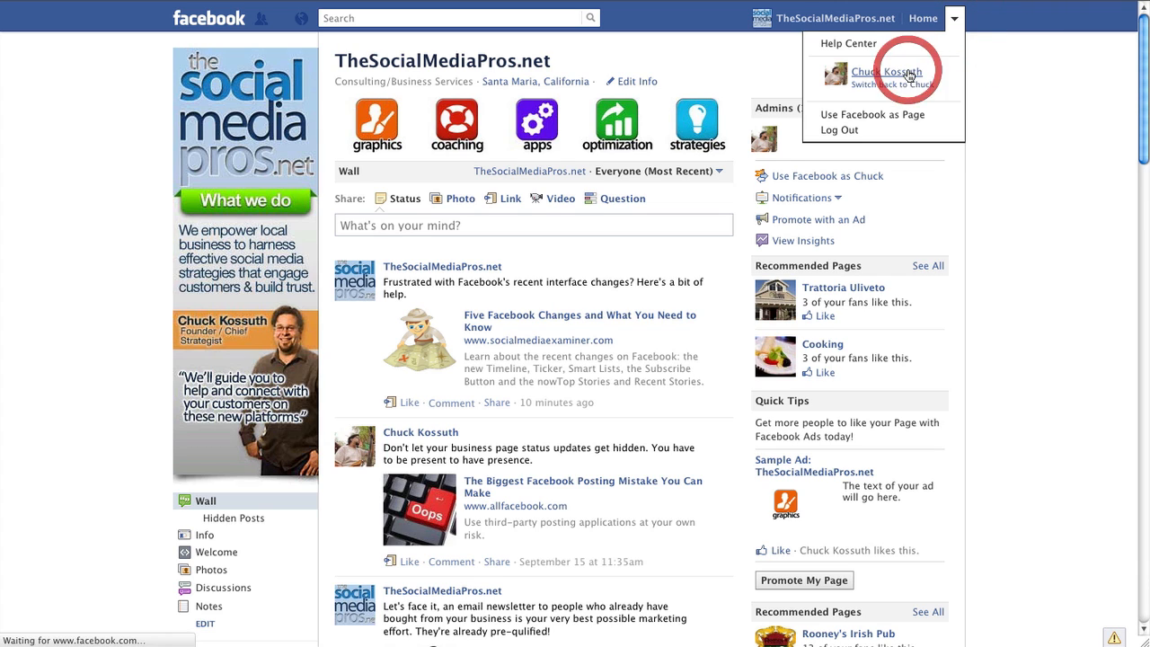
pyautogui.click(885, 72)
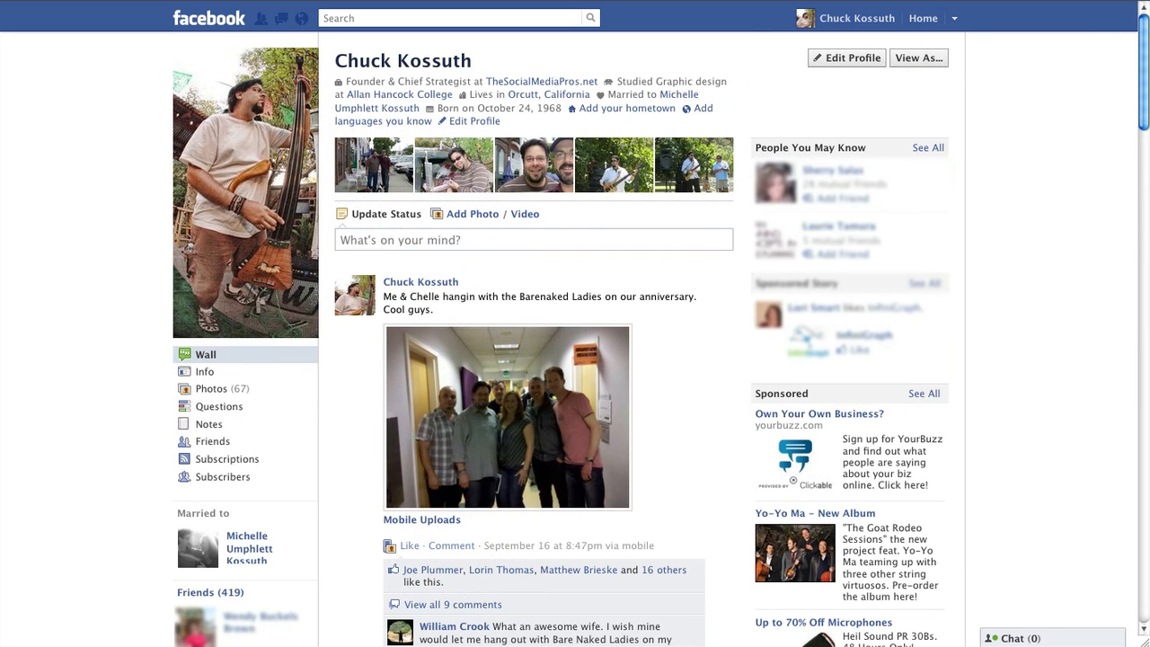
pyautogui.moveTo(977, 185)
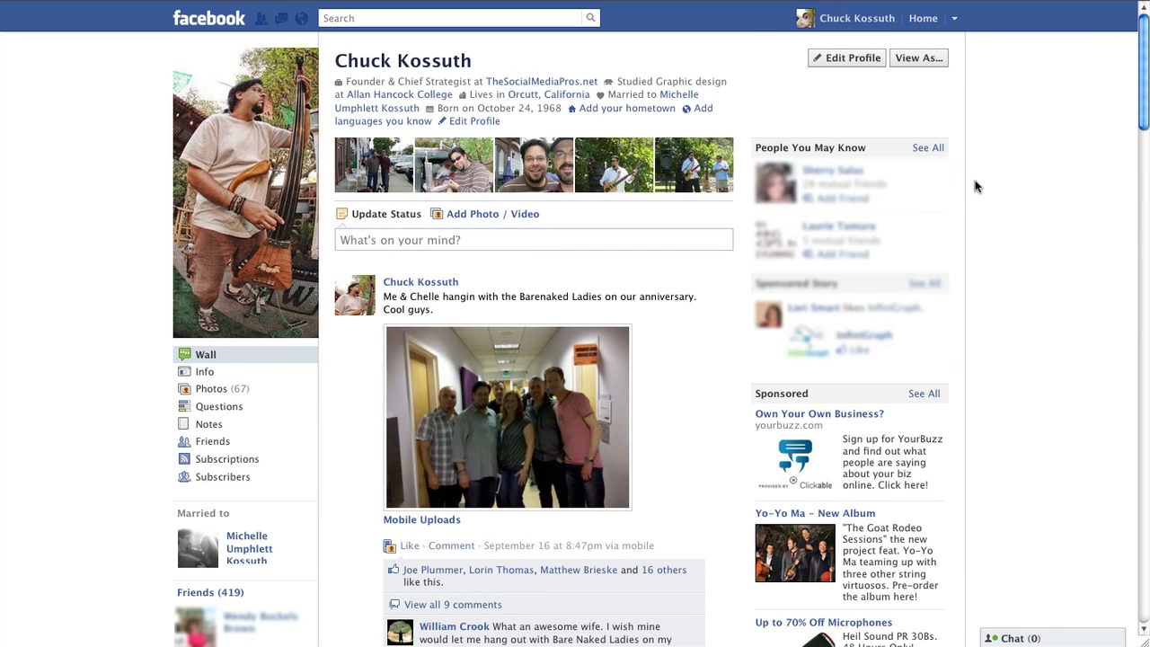
pyautogui.moveTo(988, 57)
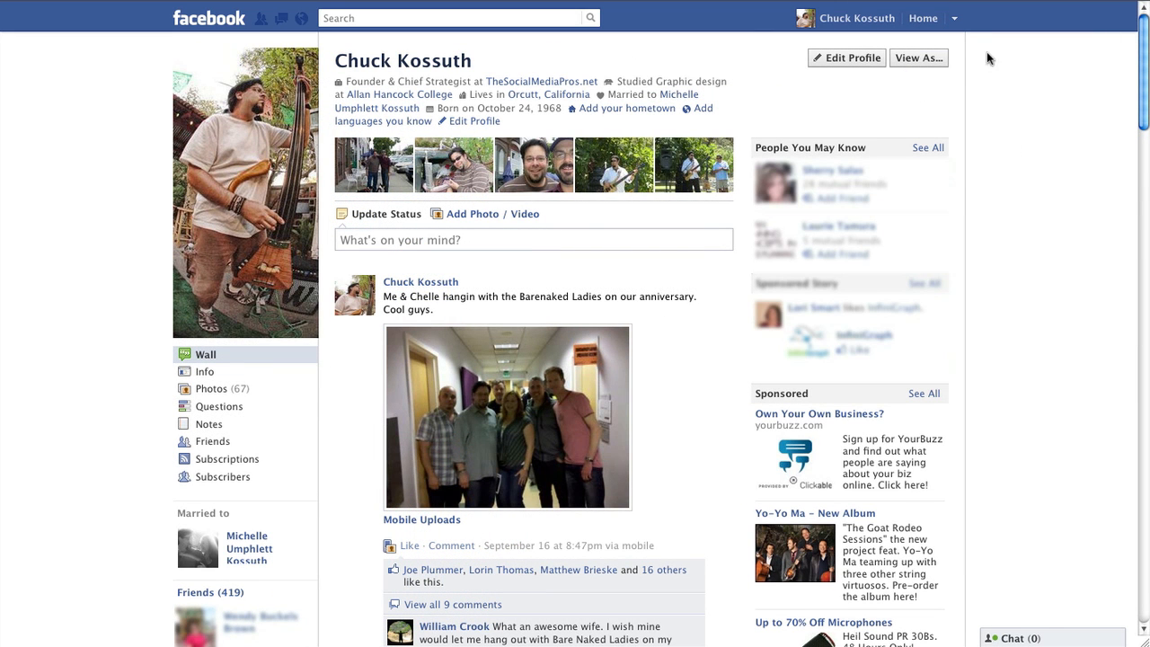
pyautogui.moveTo(954, 18)
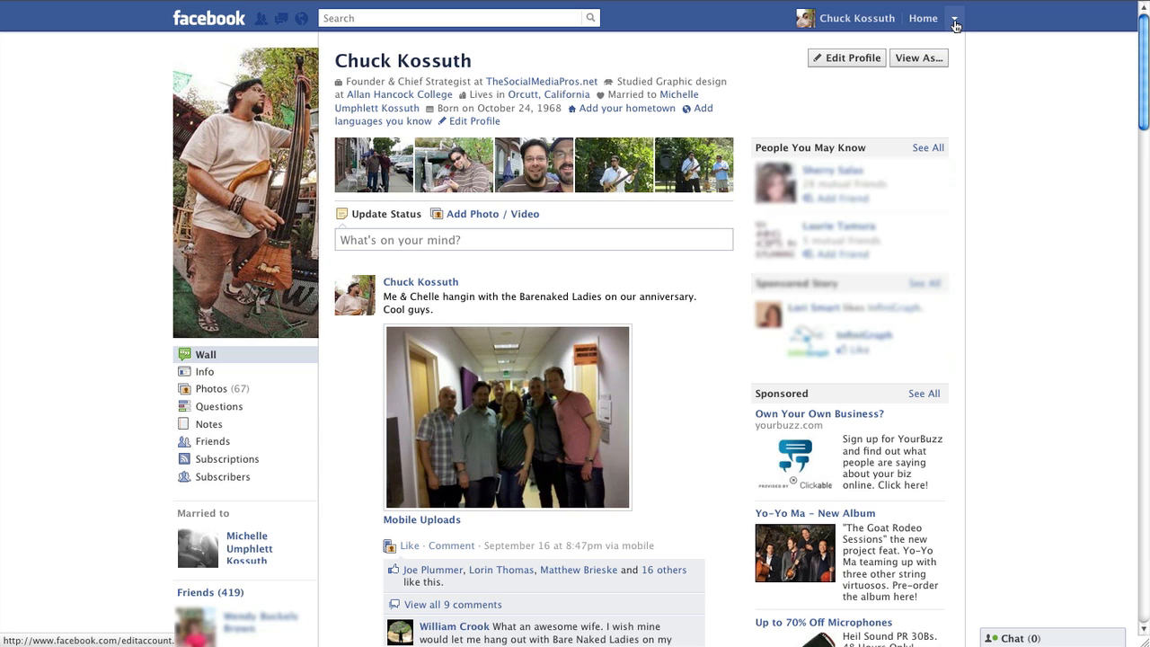
pyautogui.click(956, 18)
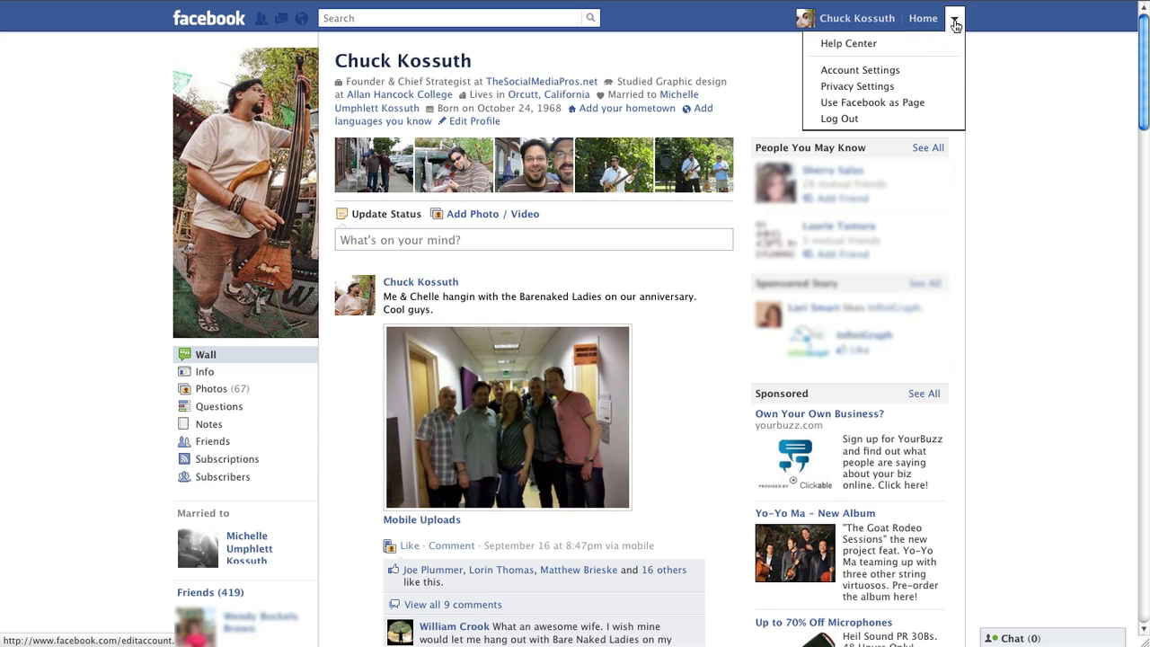
pyautogui.moveTo(856, 87)
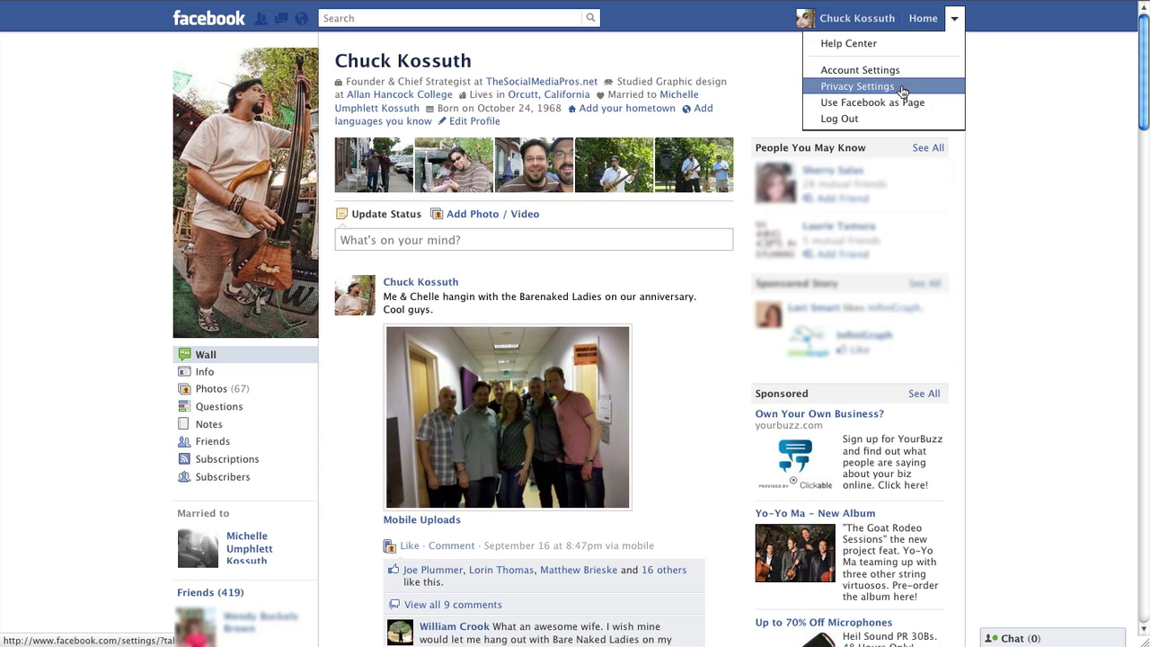
pyautogui.click(858, 69)
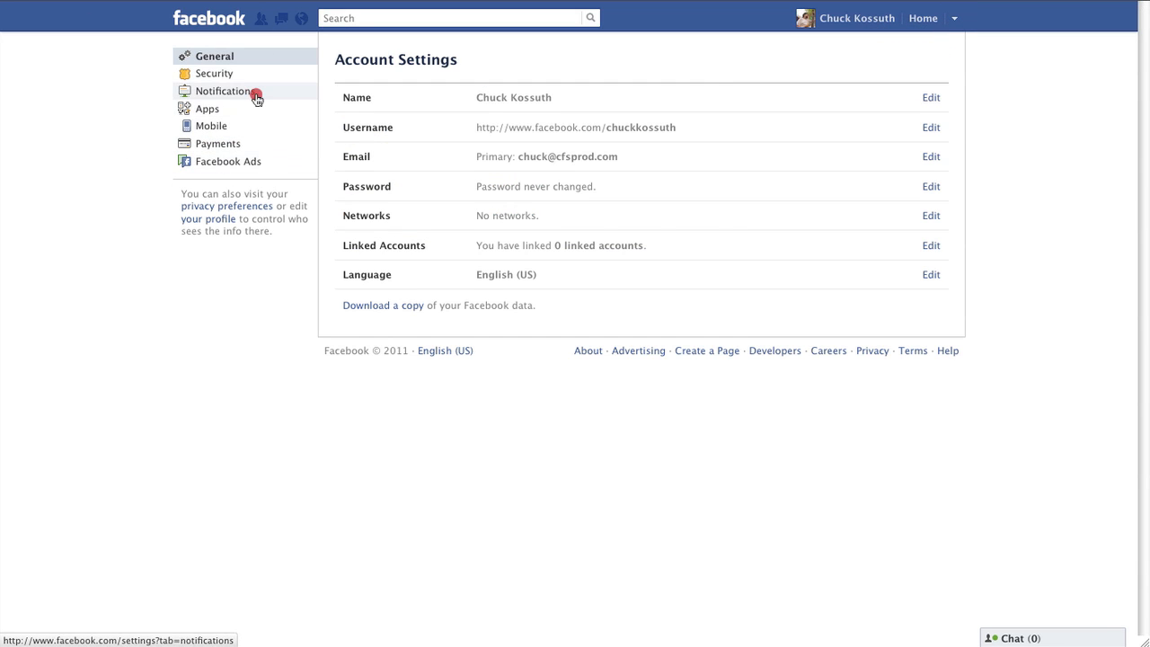
# Step: Show the Notifications Settings page with email frequency and the full notifications list
pyautogui.click(226, 89)
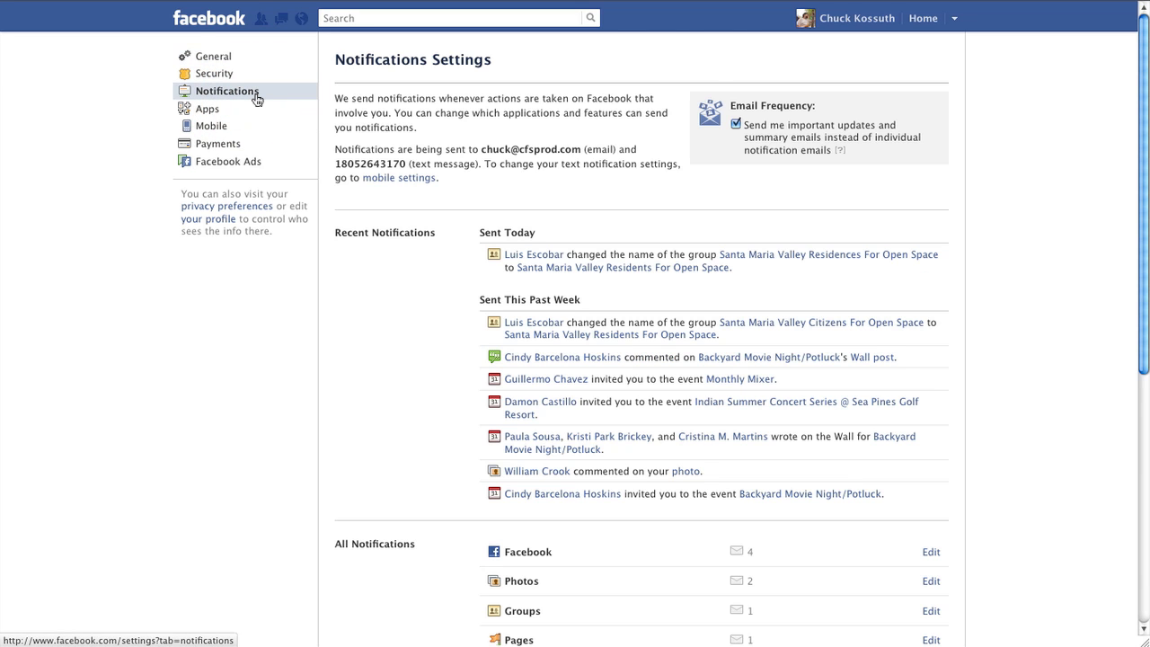
pyautogui.moveTo(689, 190)
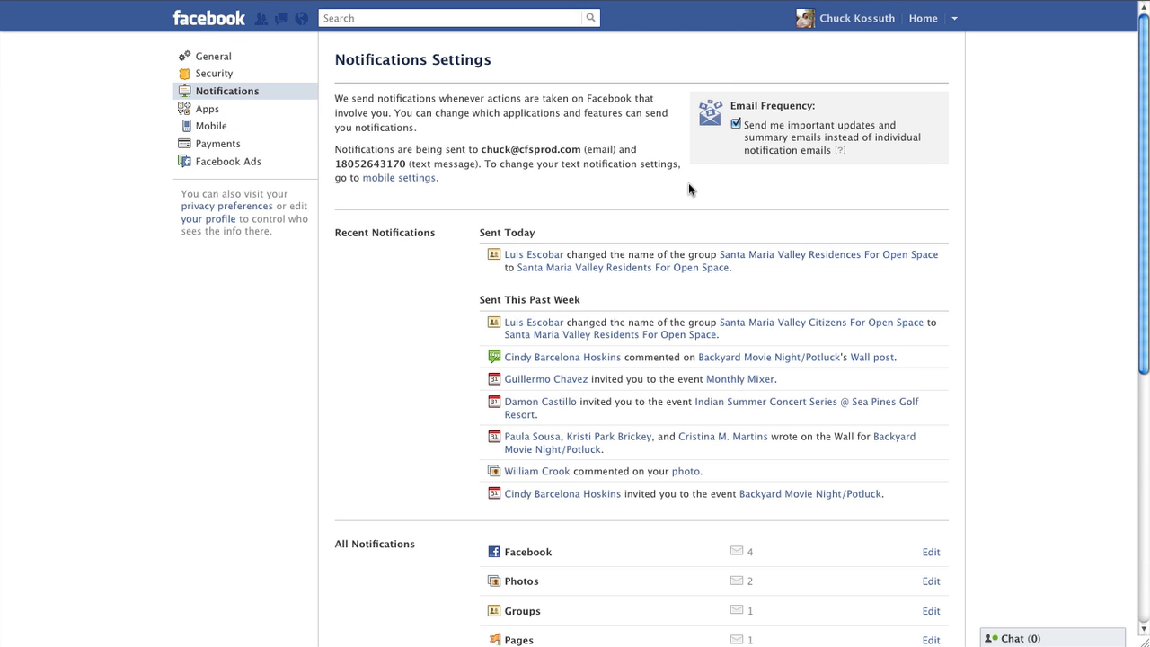
pyautogui.moveTo(792, 133)
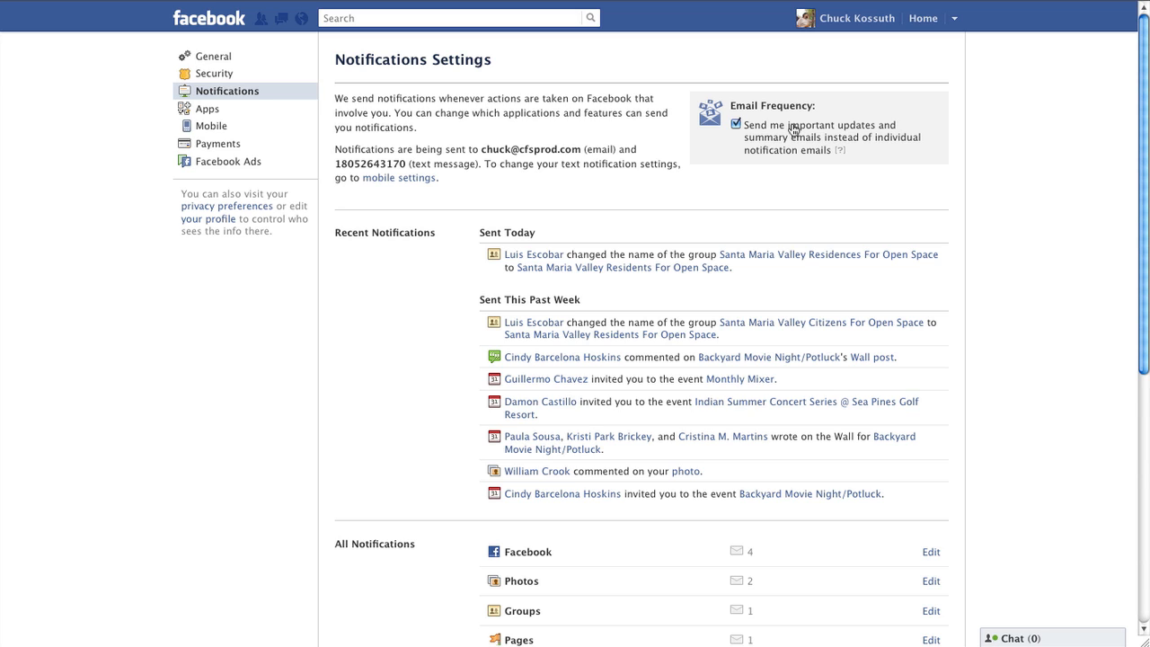
pyautogui.moveTo(824, 140)
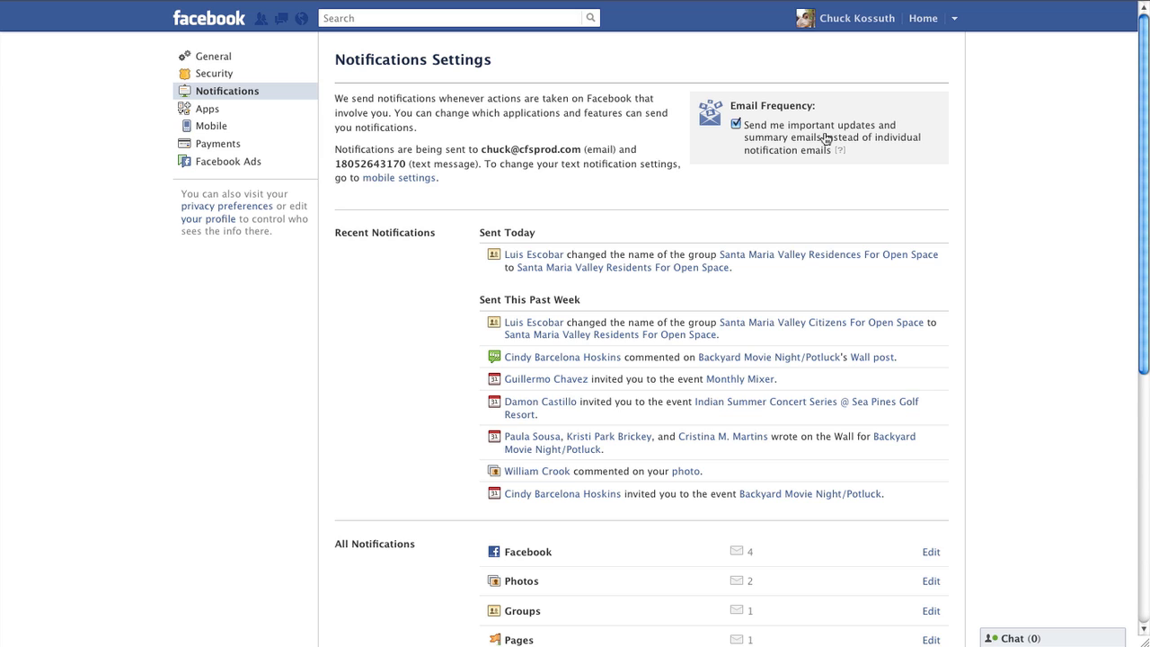
pyautogui.moveTo(882, 155)
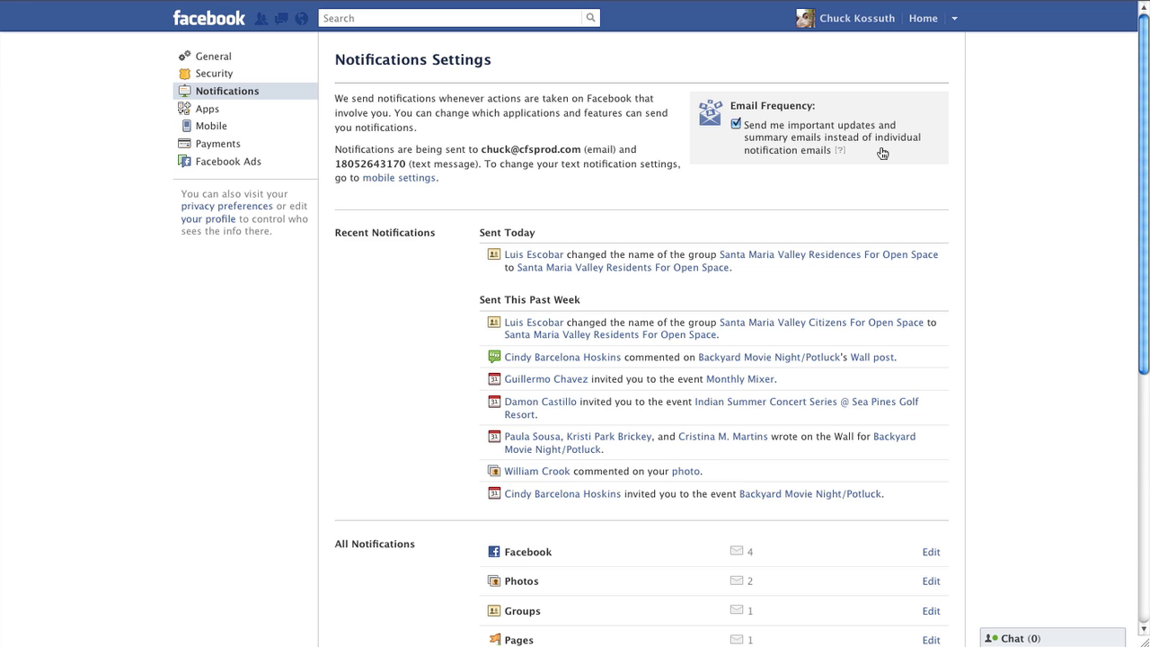
pyautogui.moveTo(736, 124)
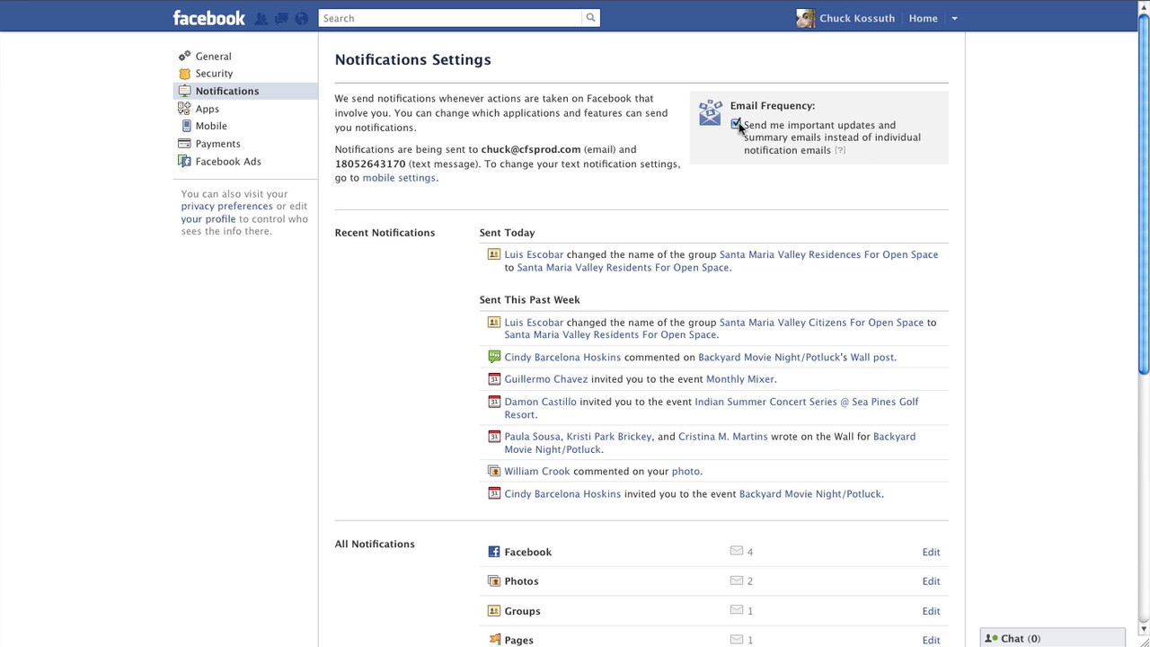
# Step: Uncheck summary-email frequency, disable the Pages 'Makes you a Page admin' email, and save changes
pyautogui.click(737, 124)
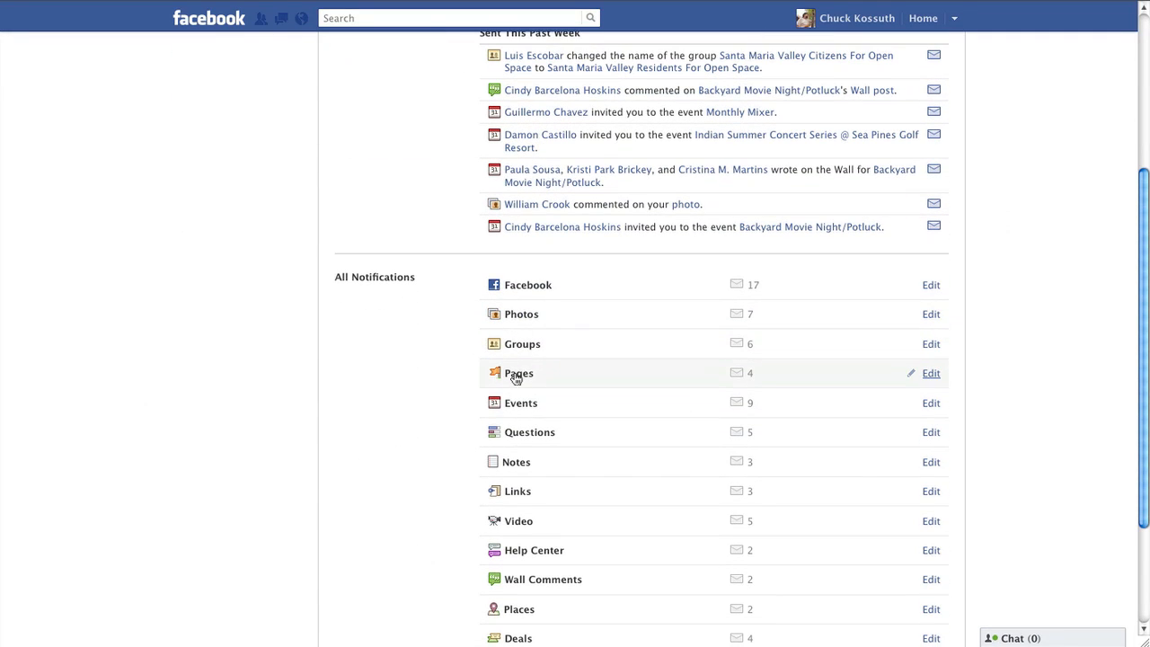
pyautogui.click(930, 372)
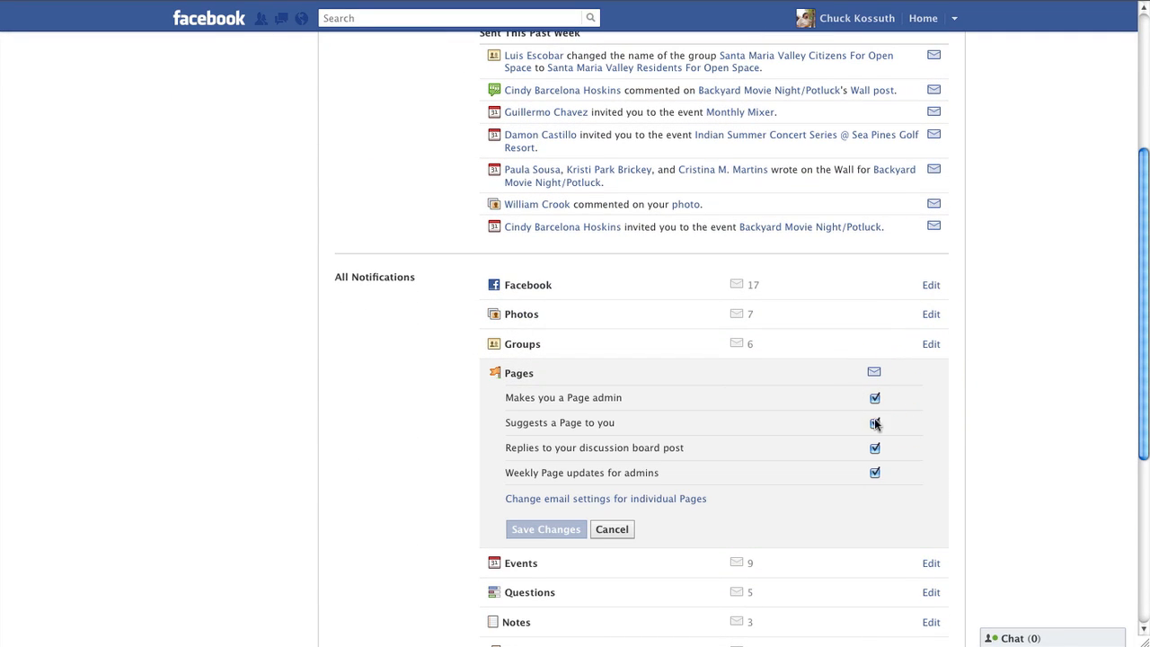
pyautogui.click(872, 422)
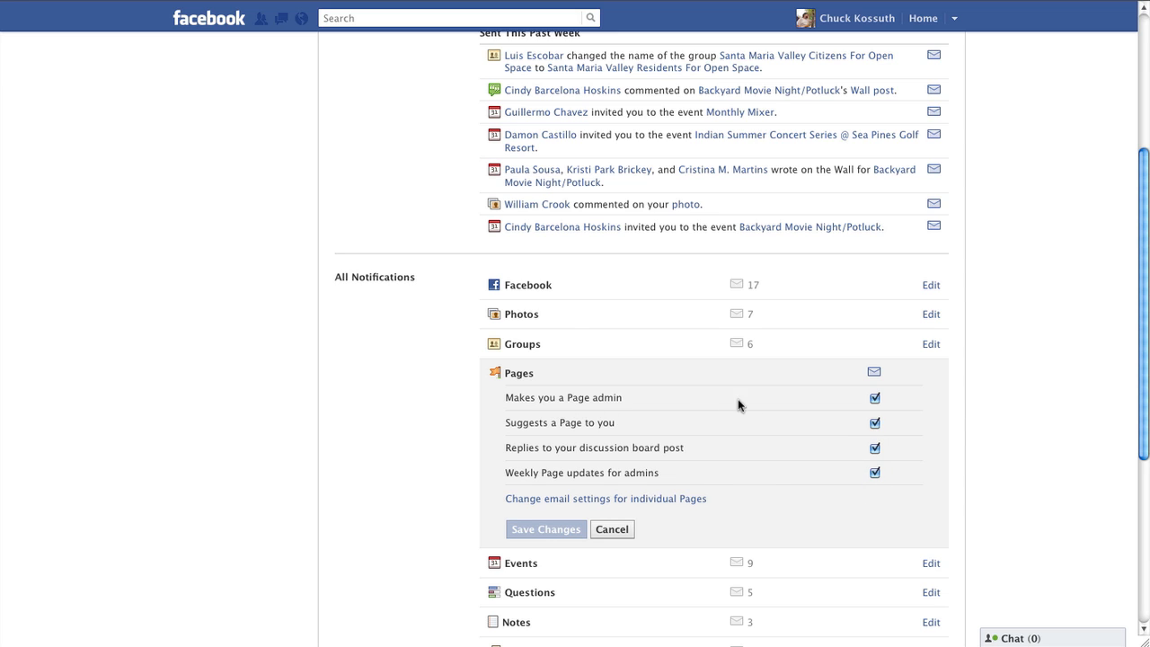
pyautogui.click(873, 397)
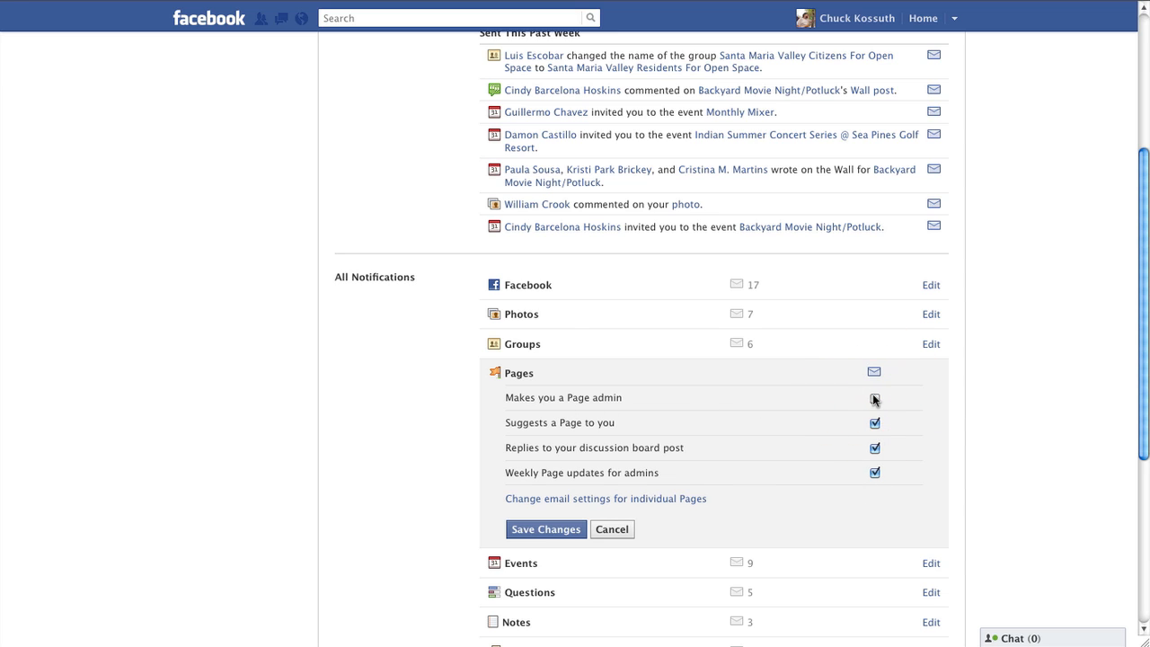
pyautogui.click(873, 398)
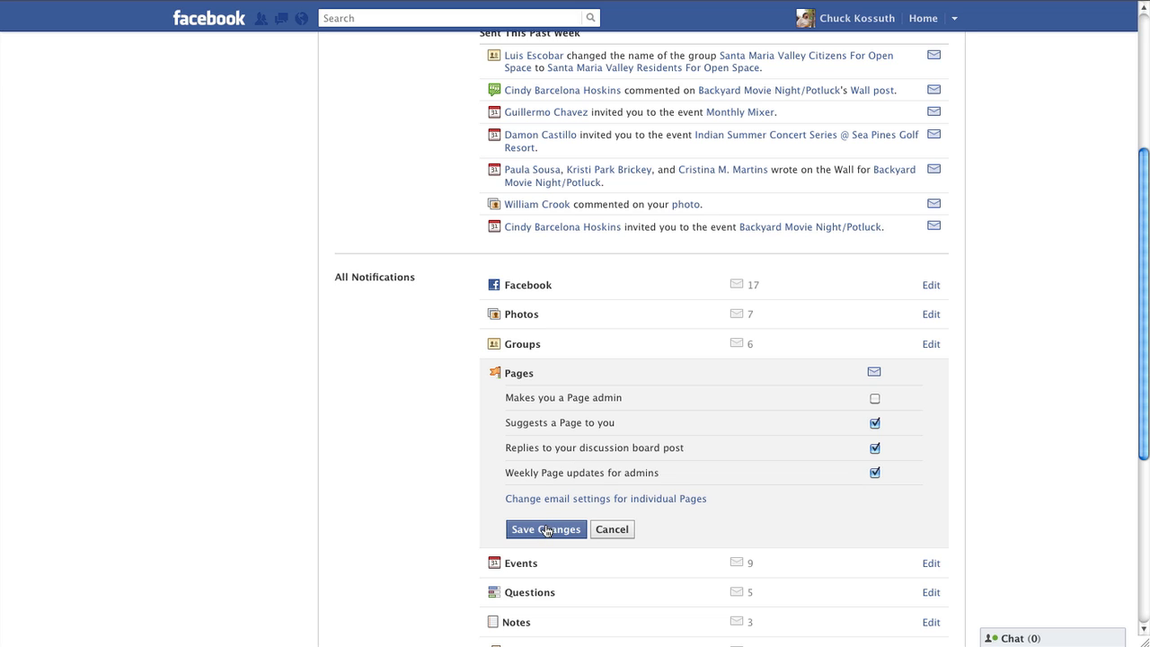
pyautogui.click(544, 528)
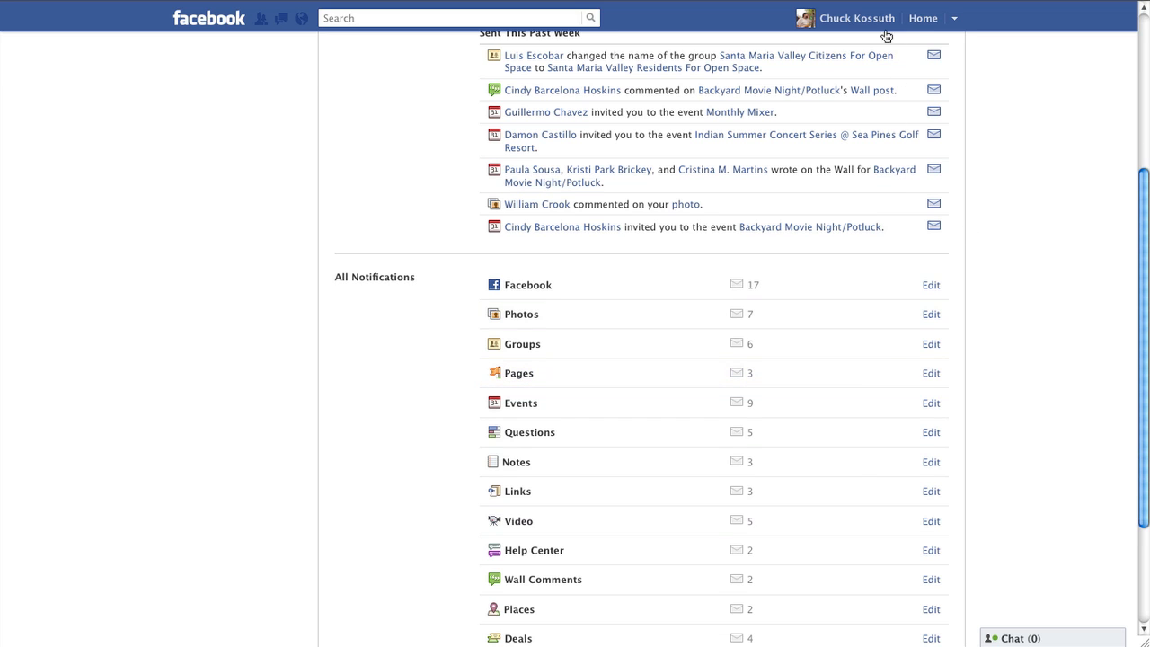
pyautogui.moveTo(853, 336)
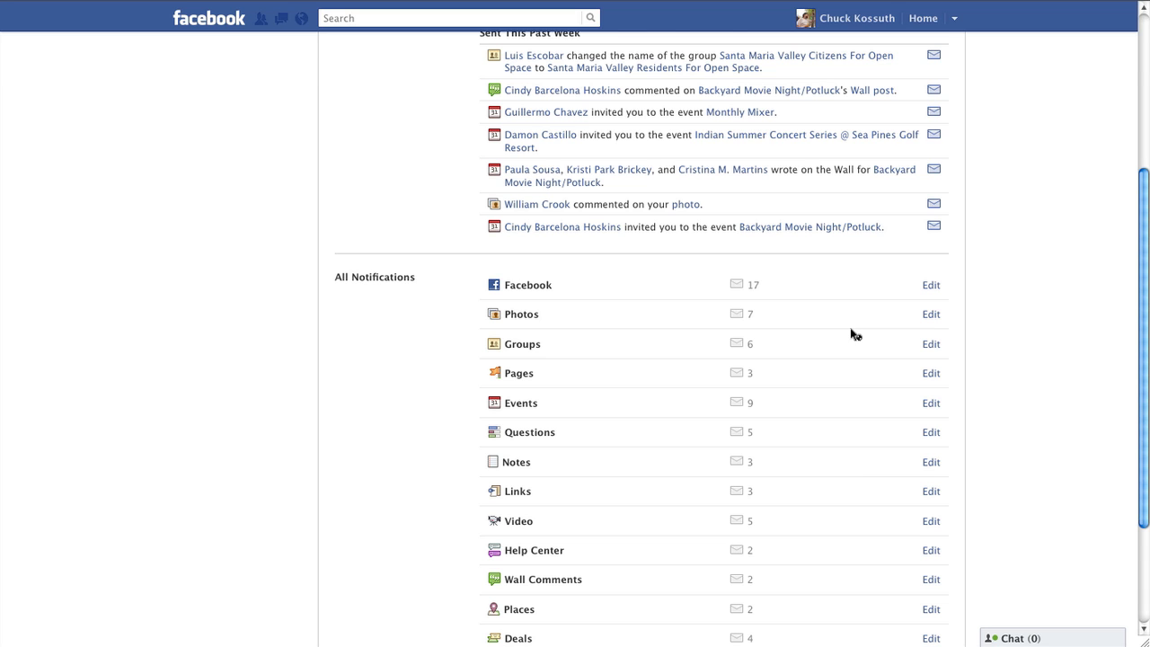
pyautogui.scroll(3)
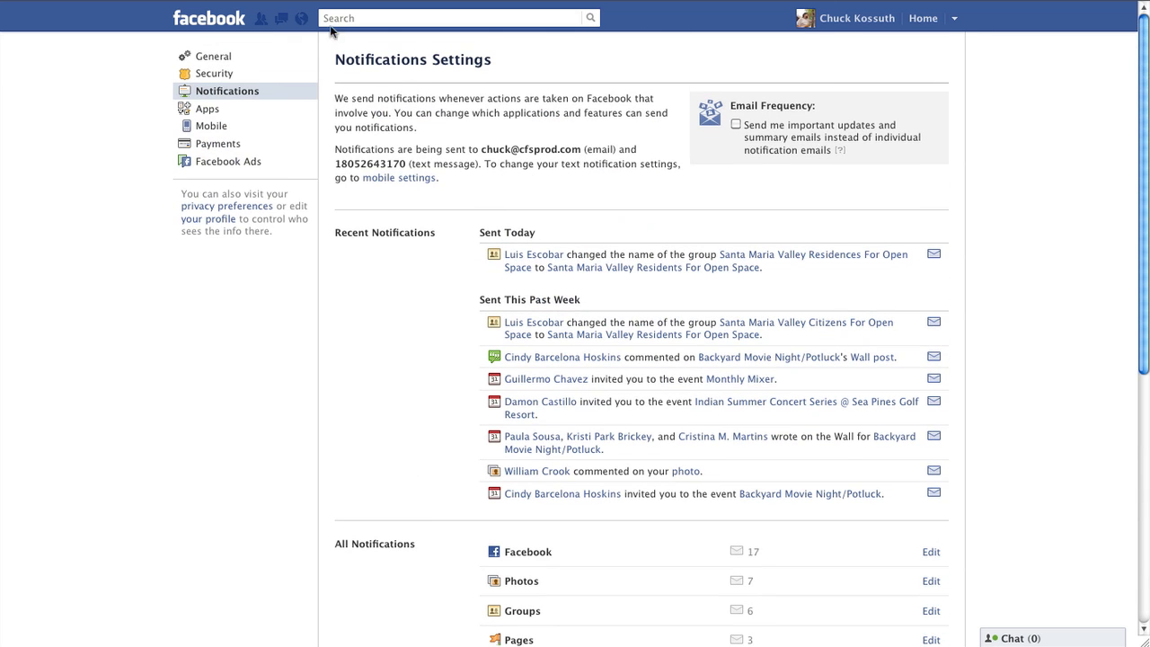
pyautogui.moveTo(962, 68)
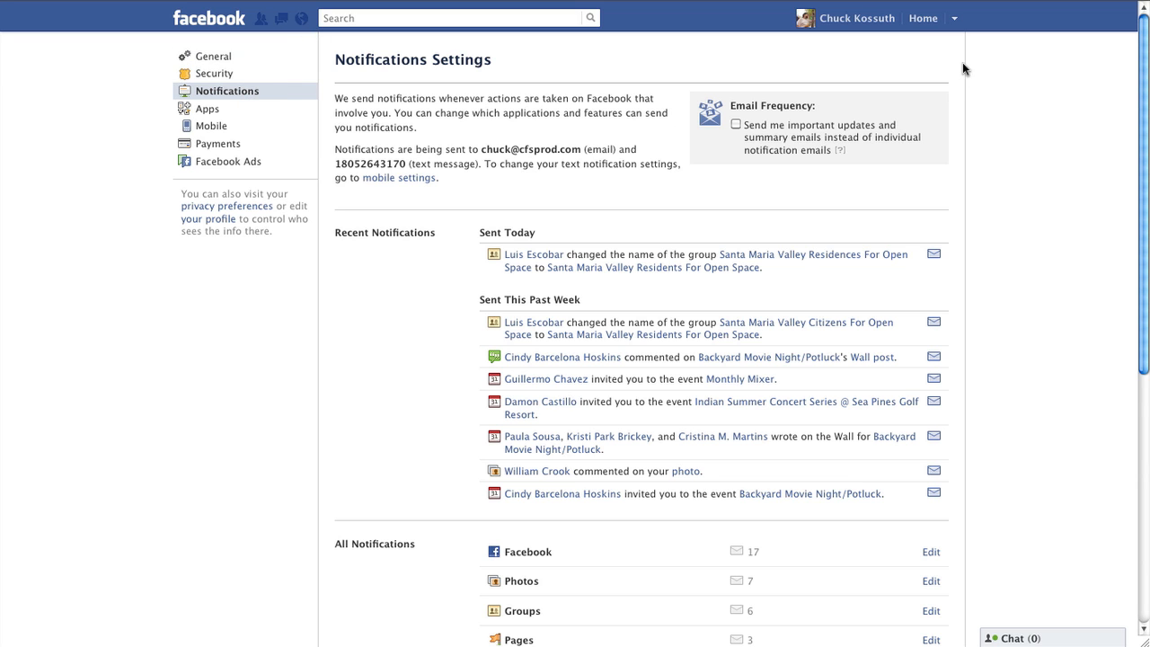
pyautogui.click(855, 18)
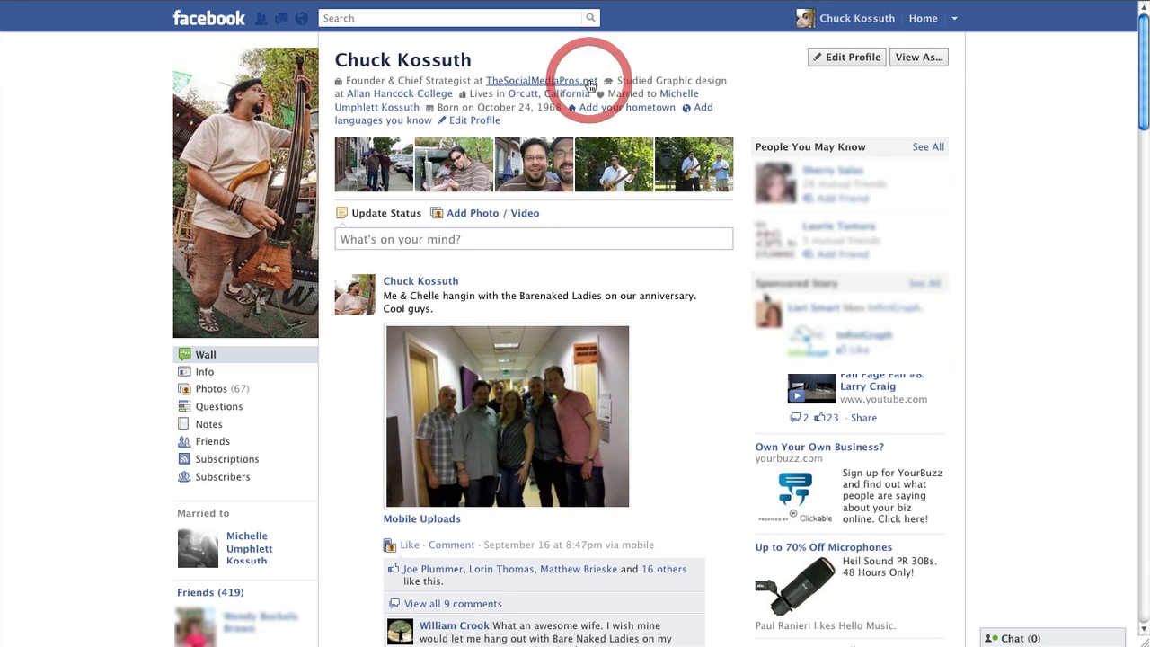
pyautogui.click(540, 79)
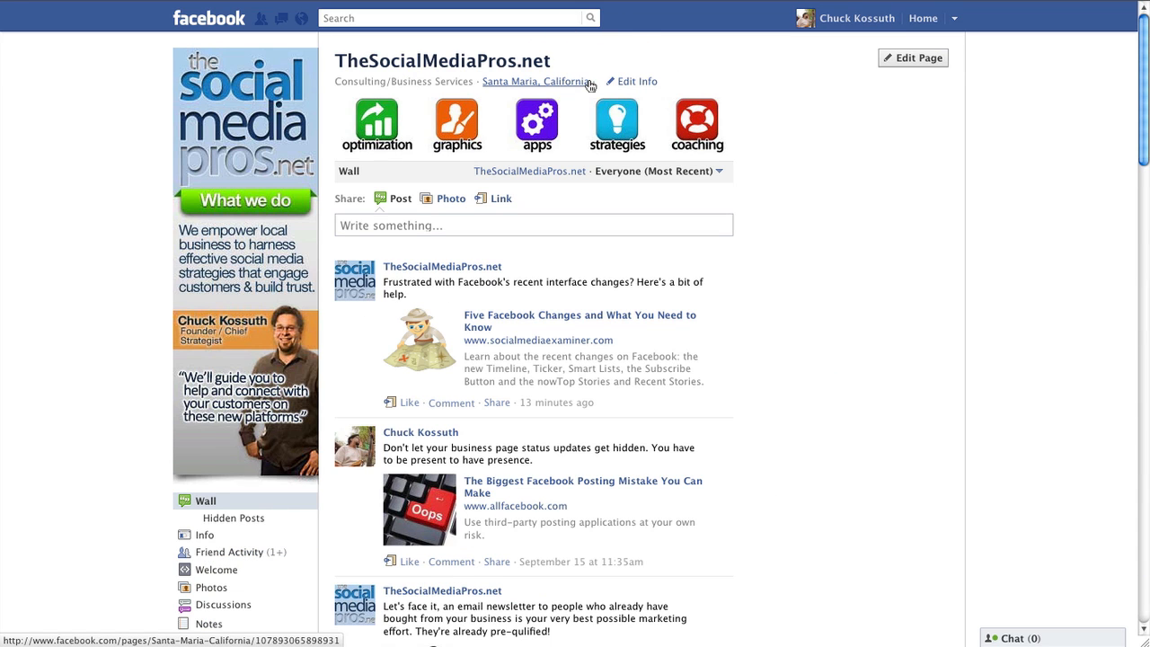